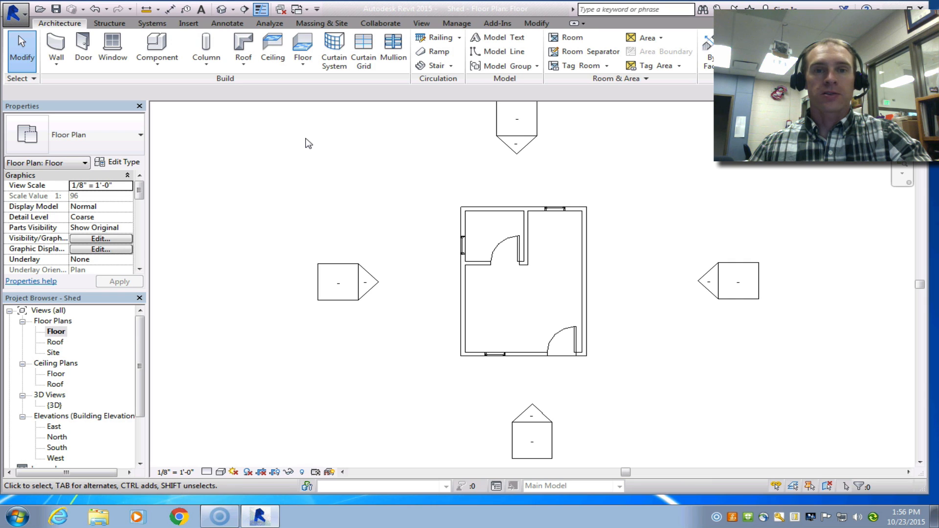
# Switch to the View ribbon to reach the section and view-creation tools.
pyautogui.click(56, 331)
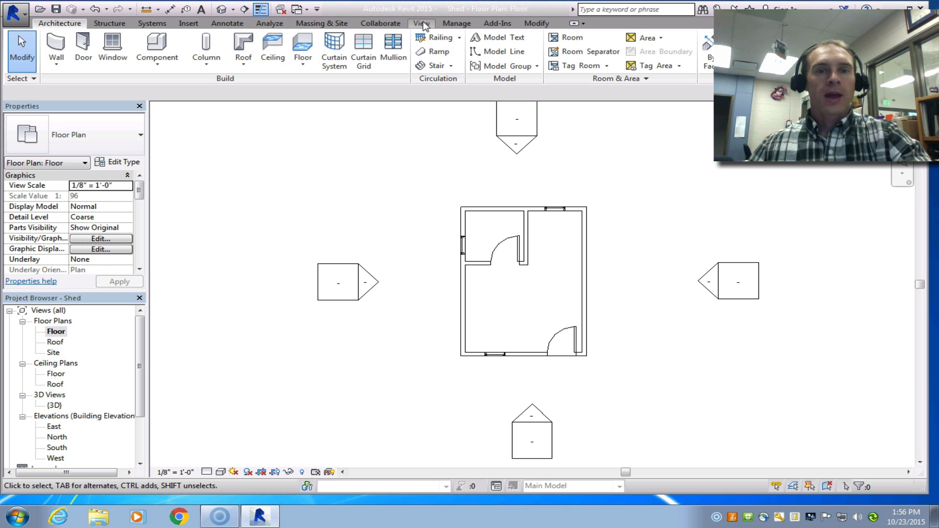
pyautogui.click(421, 23)
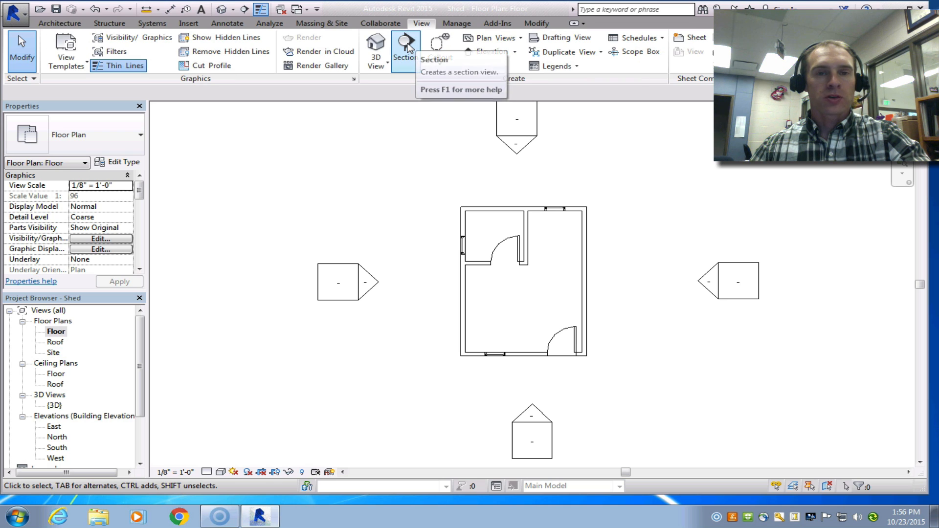
# Draw a building section line across the shed, trim its view depth, and deselect it.
pyautogui.click(405, 45)
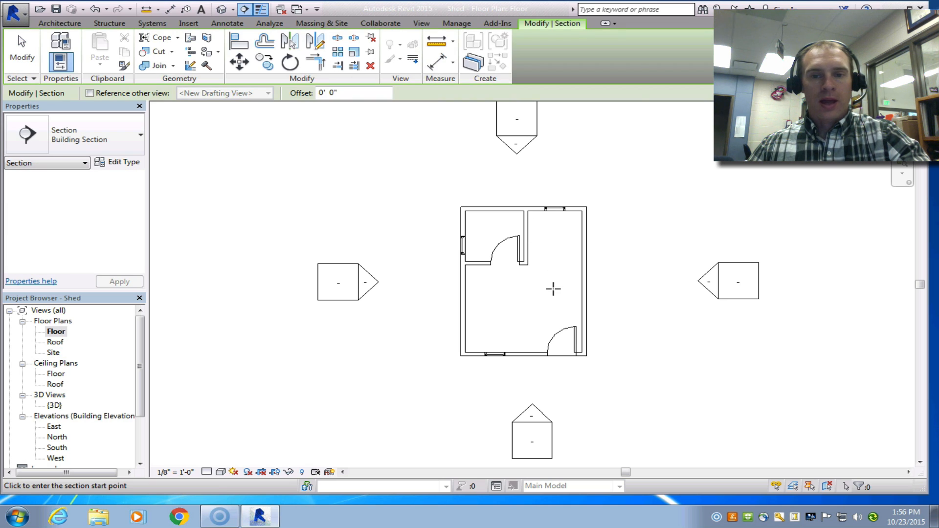
pyautogui.moveTo(430, 282)
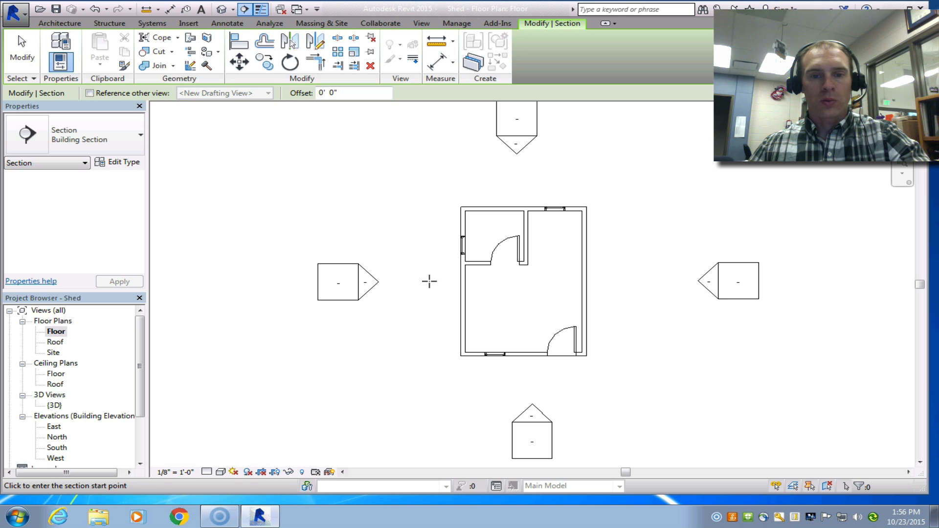
pyautogui.moveTo(406, 279); pyautogui.dragTo(494, 282)
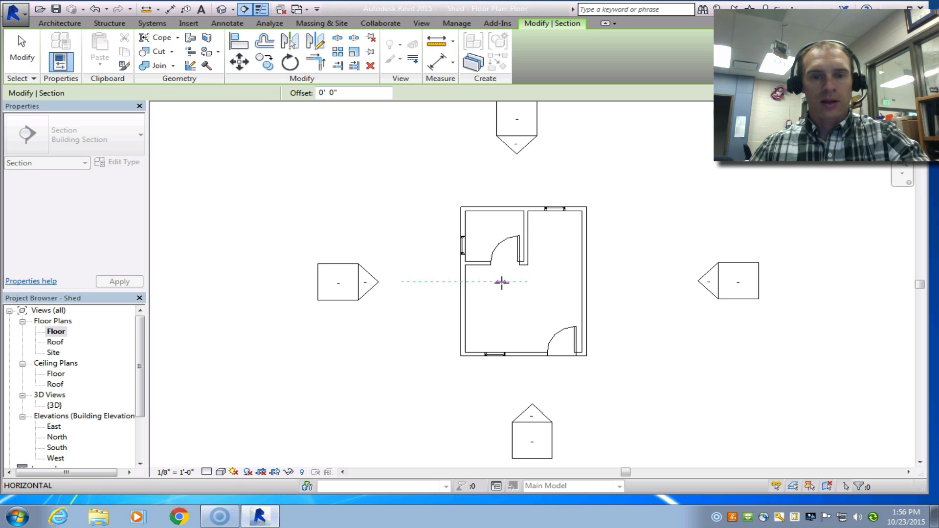
pyautogui.click(501, 282)
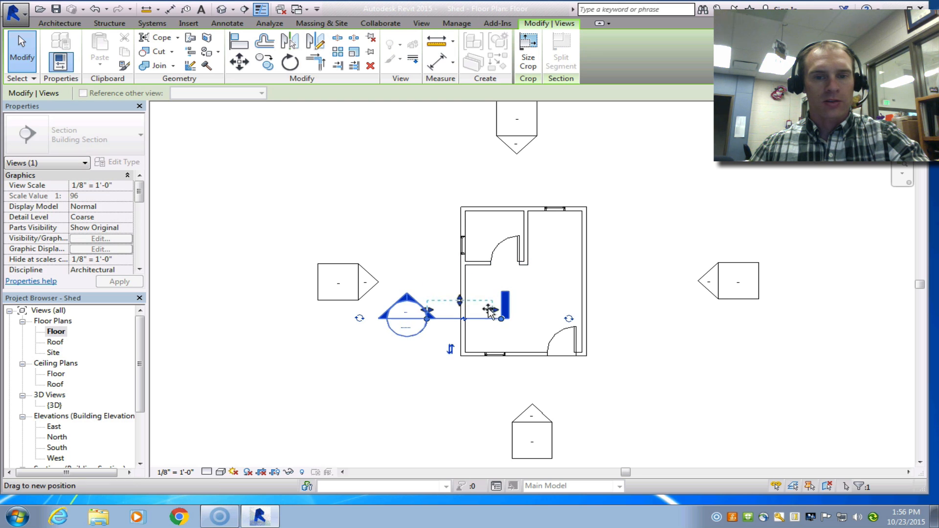
pyautogui.moveTo(491, 310); pyautogui.dragTo(479, 311)
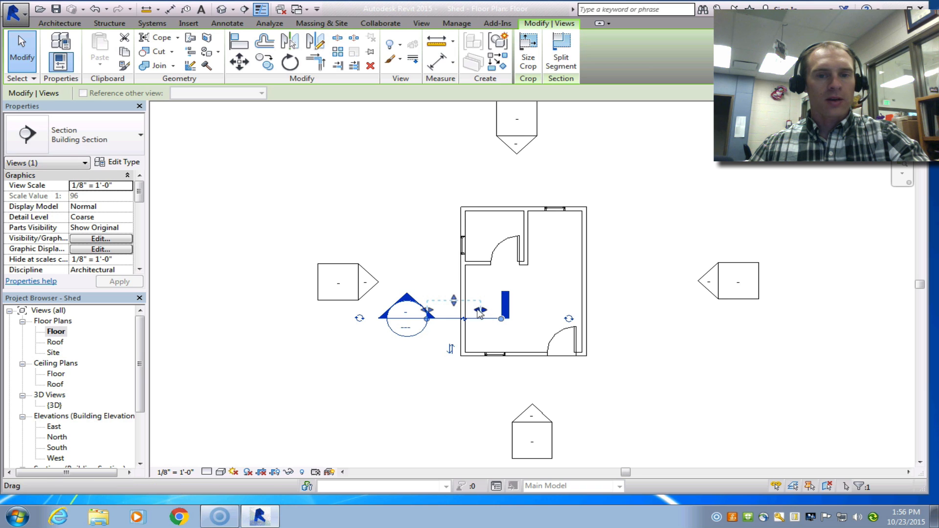
pyautogui.moveTo(451, 308)
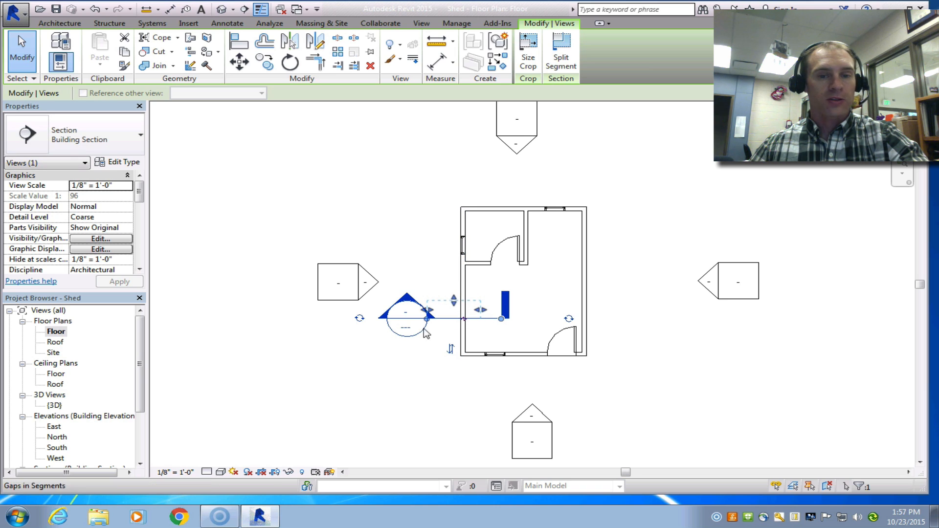
pyautogui.click(420, 22)
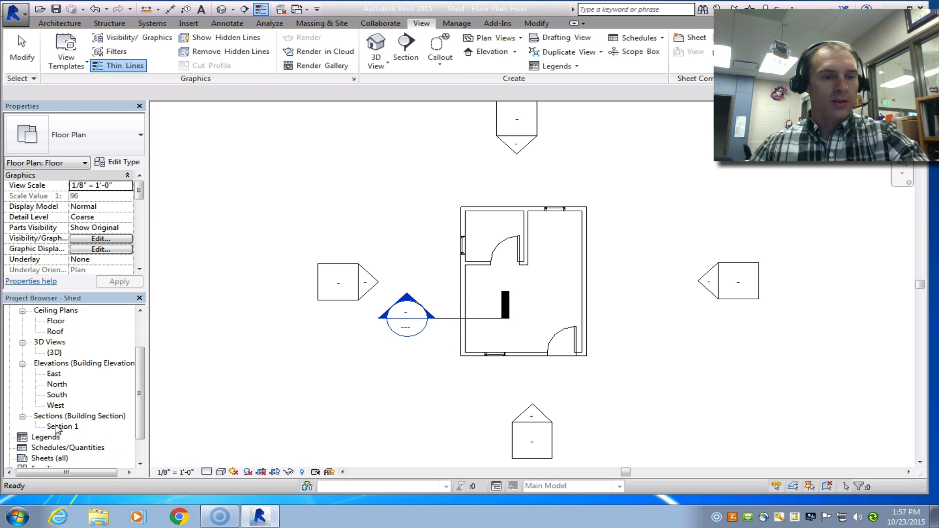
# Open Section 1 from the Project Browser and zoom onto the shed wall.
pyautogui.doubleClick(62, 425)
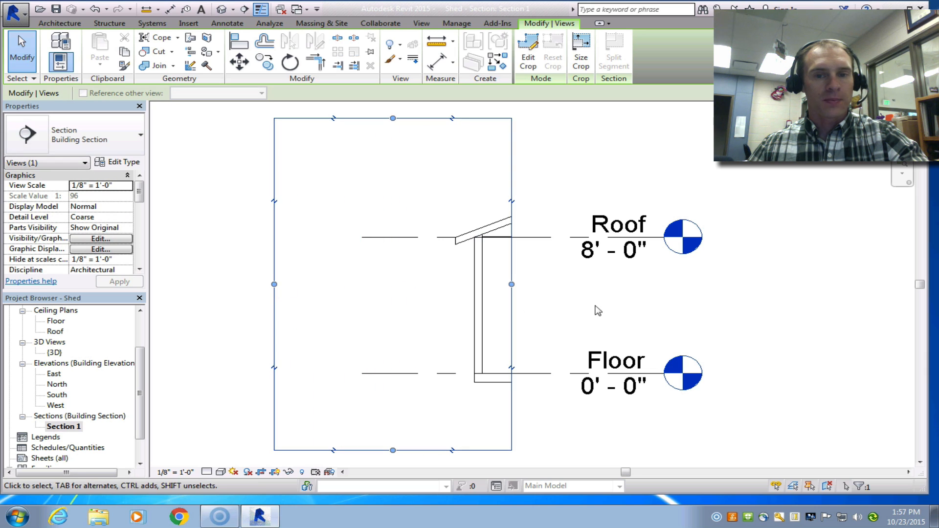
pyautogui.moveTo(510, 283); pyautogui.dragTo(528, 284)
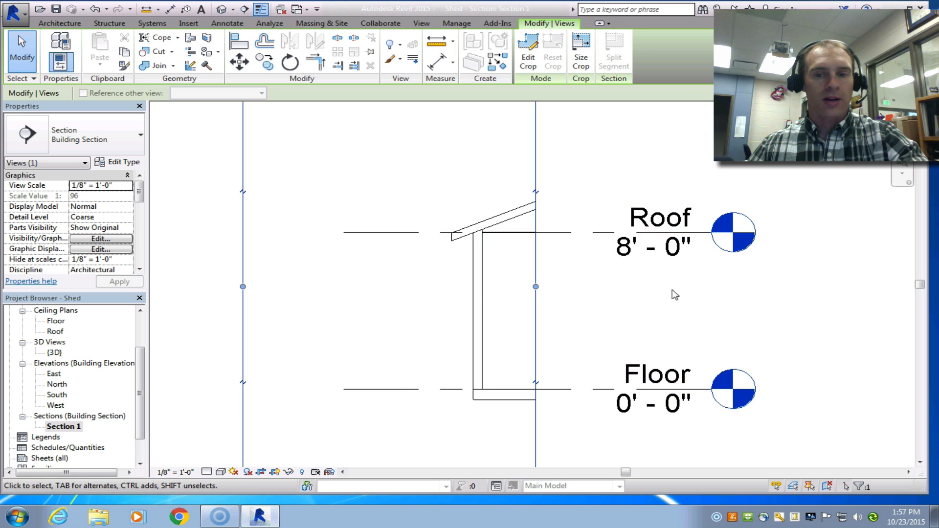
# Set Section 1's detail level to Fine so roof and wall layers show.
pyautogui.click(209, 473)
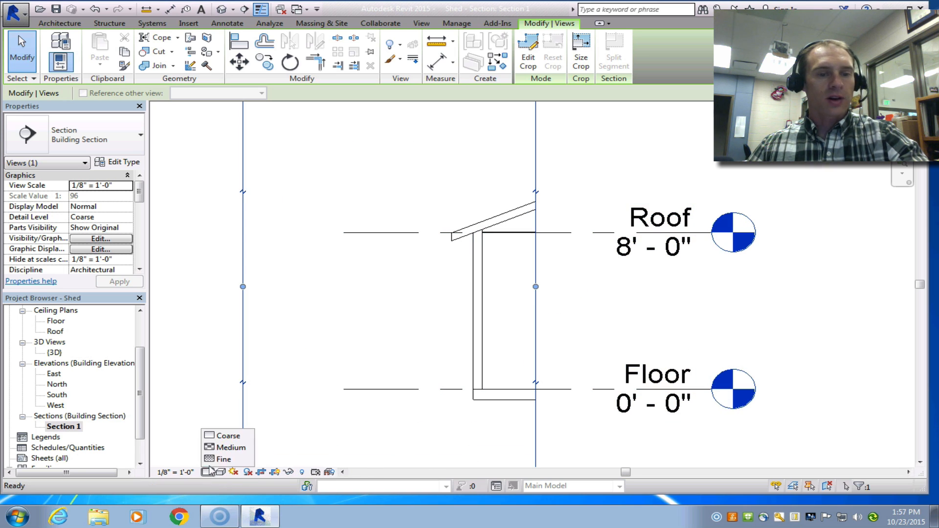
pyautogui.click(224, 460)
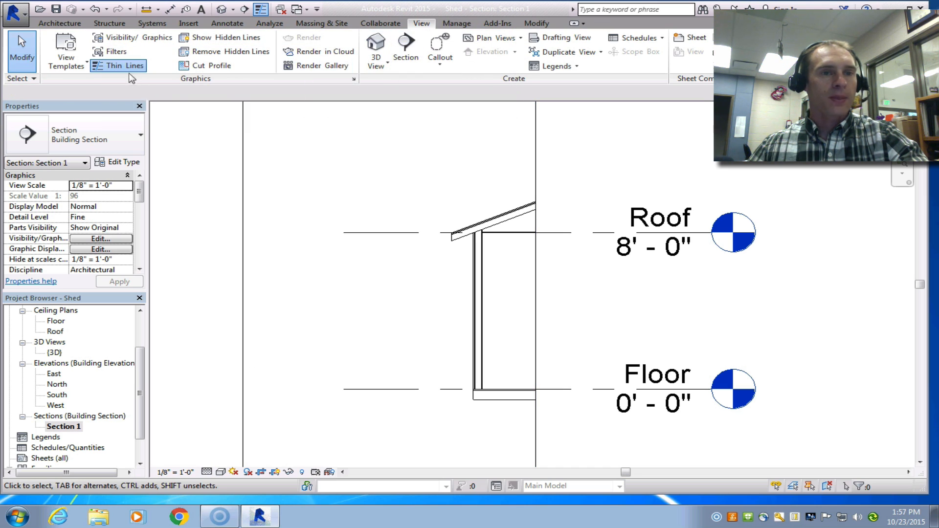
pyautogui.click(479, 246)
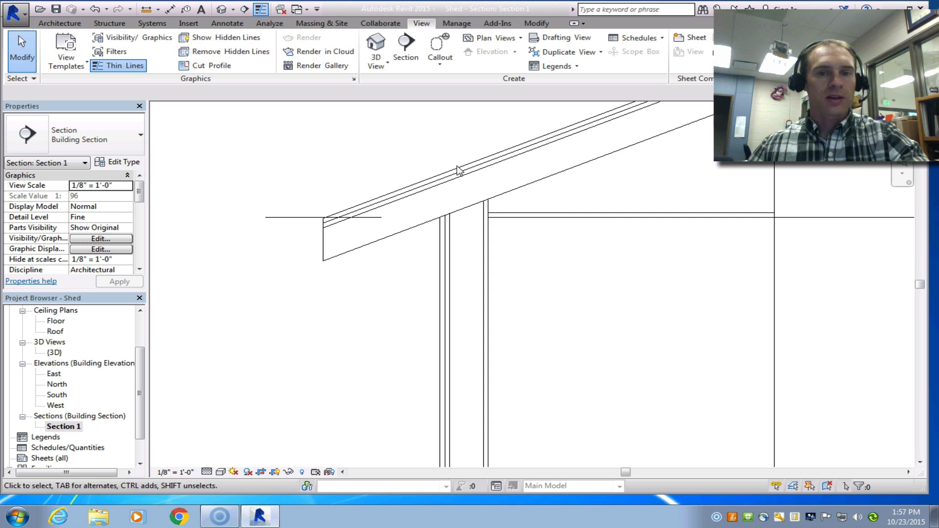
pyautogui.moveTo(511, 215)
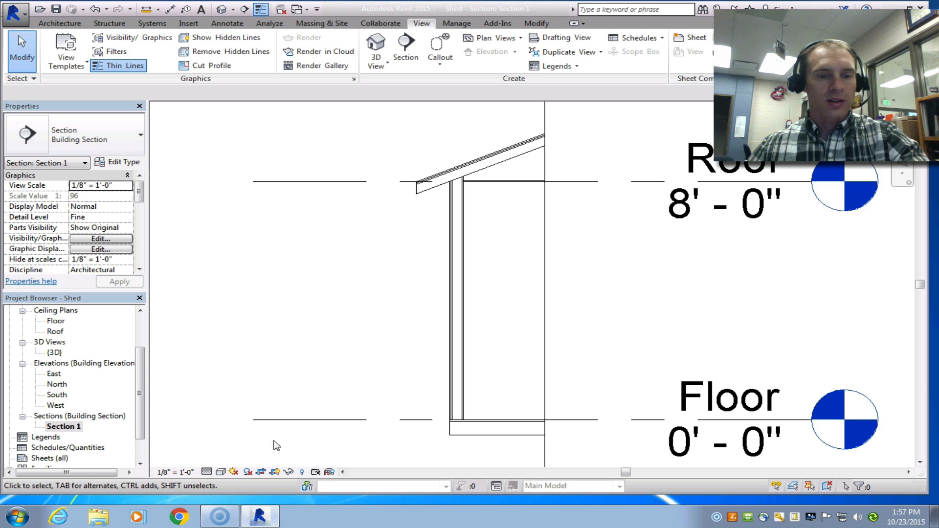
# Place batt insulation along the wall cavity from Floor to Roof, dismissing the save reminder.
pyautogui.click(227, 23)
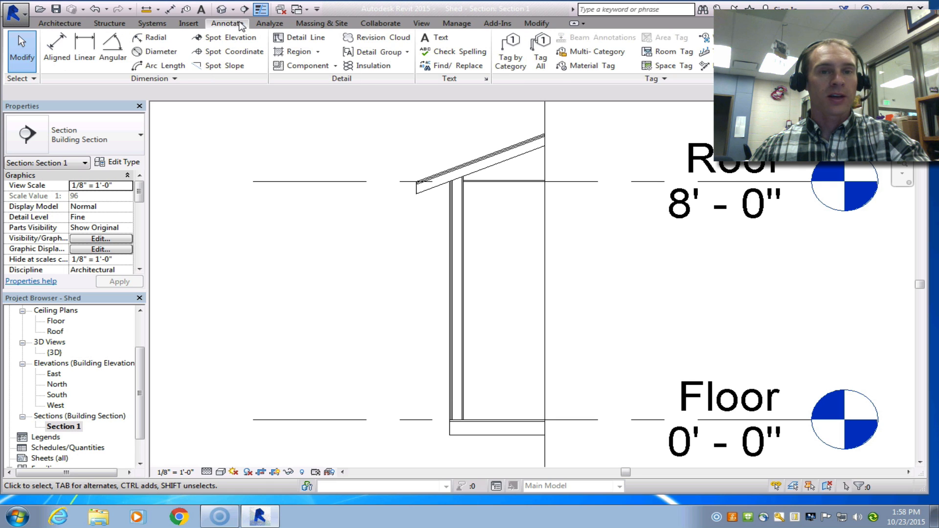
pyautogui.click(55, 9)
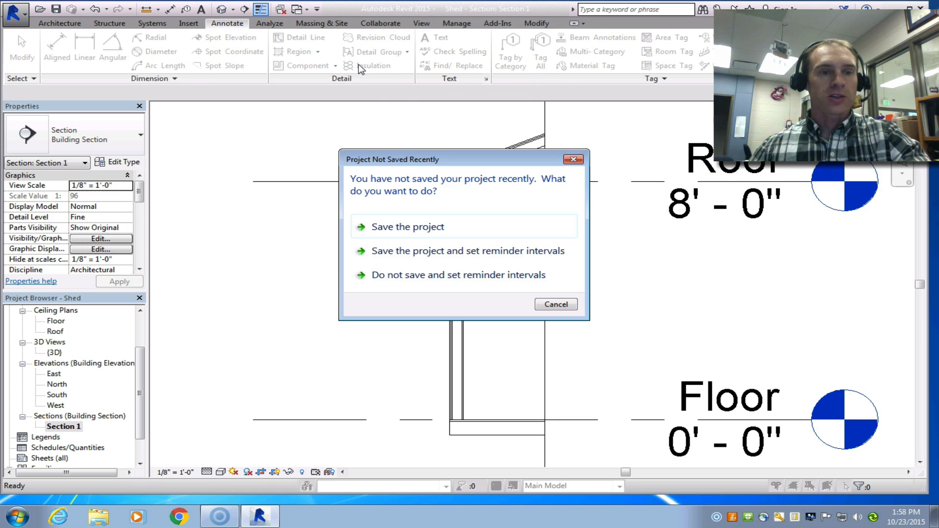
pyautogui.click(408, 226)
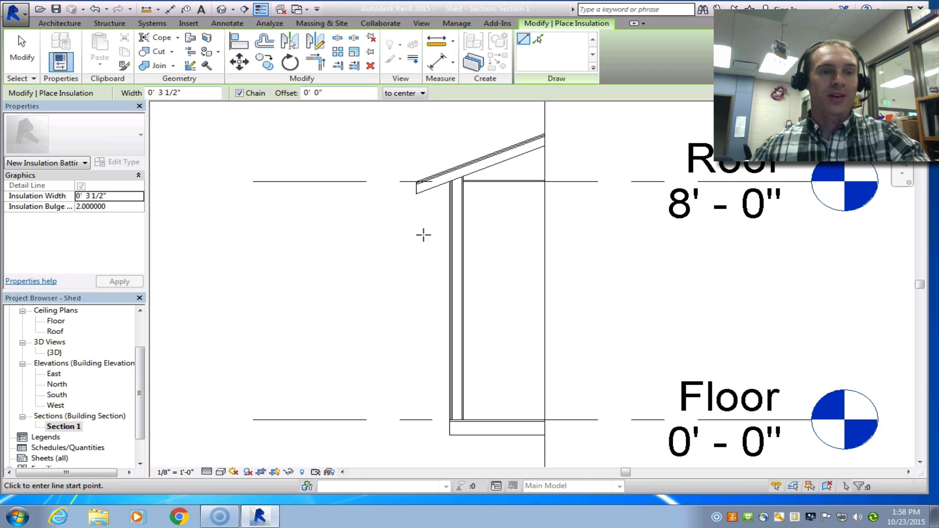
pyautogui.click(183, 93)
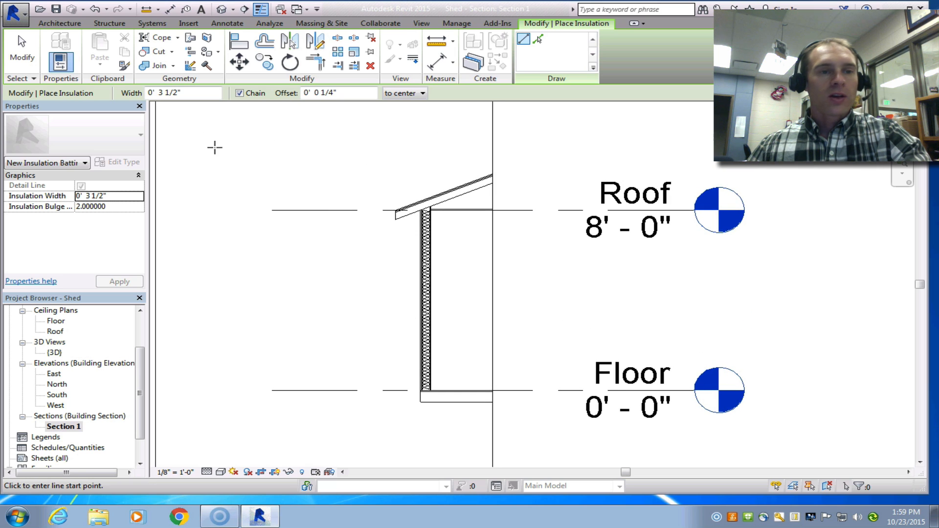
# Start a text note and set its type's text size to 3/32".
pyautogui.click(226, 23)
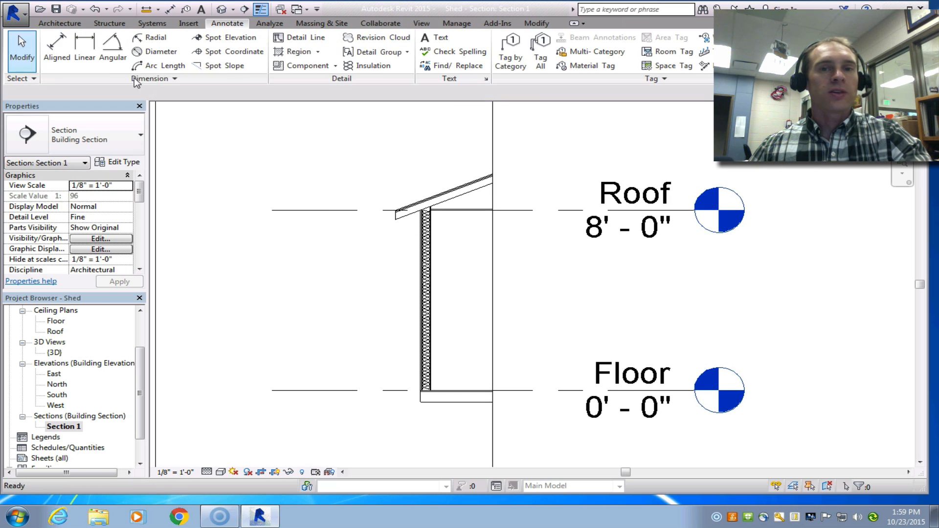
pyautogui.click(433, 37)
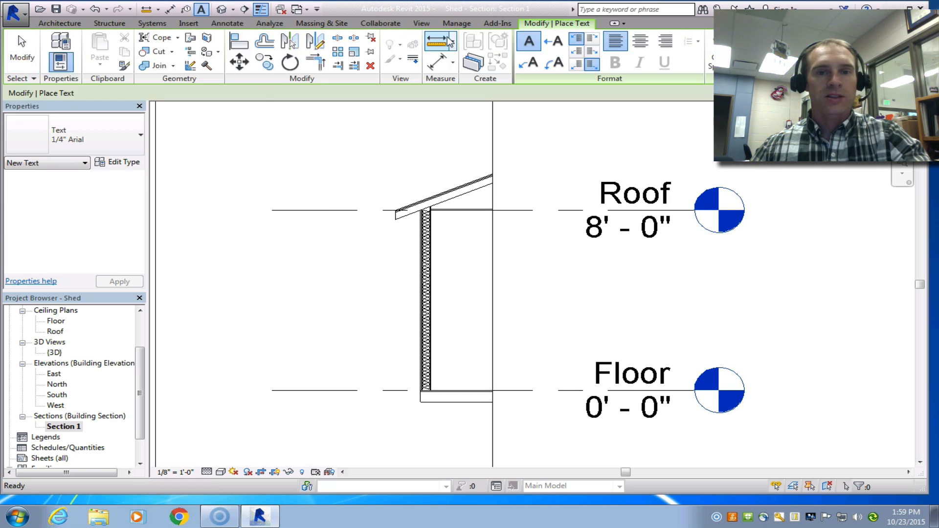
pyautogui.moveTo(528, 42)
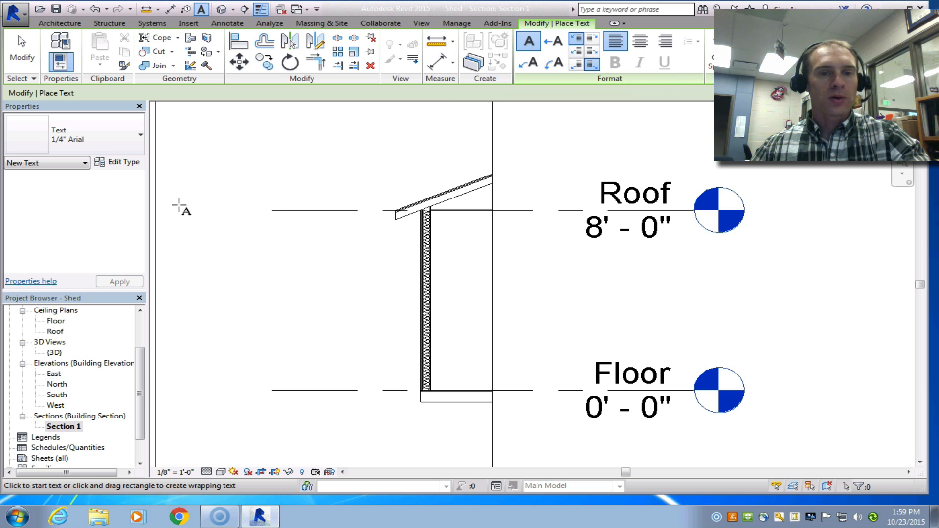
pyautogui.moveTo(192, 113)
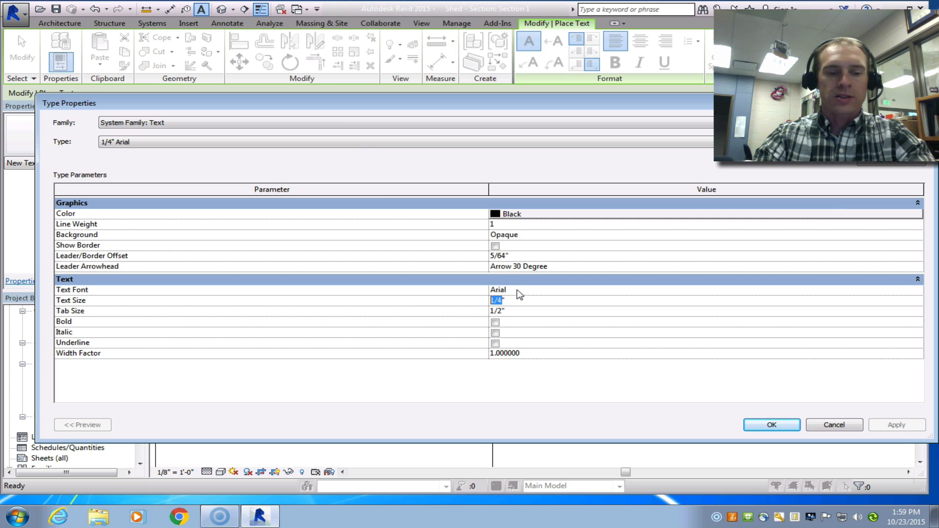
pyautogui.write('3/32')
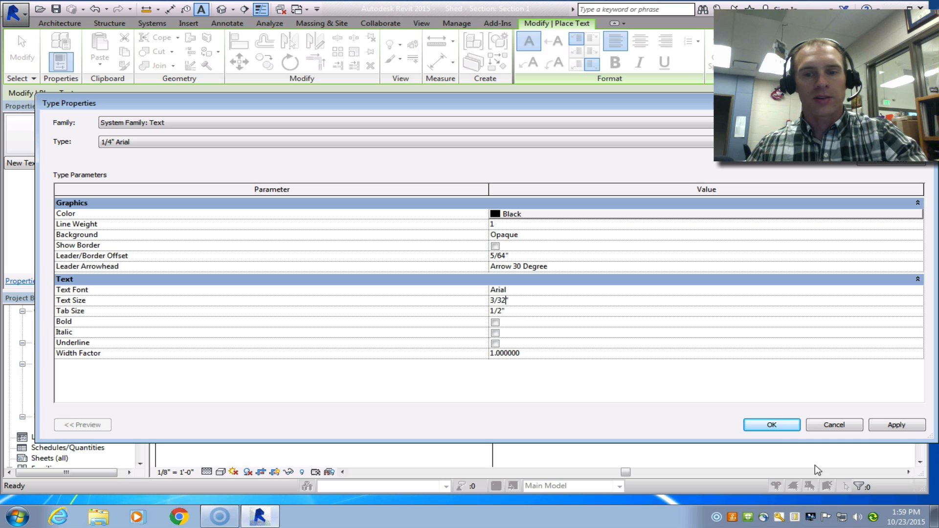
pyautogui.click(772, 424)
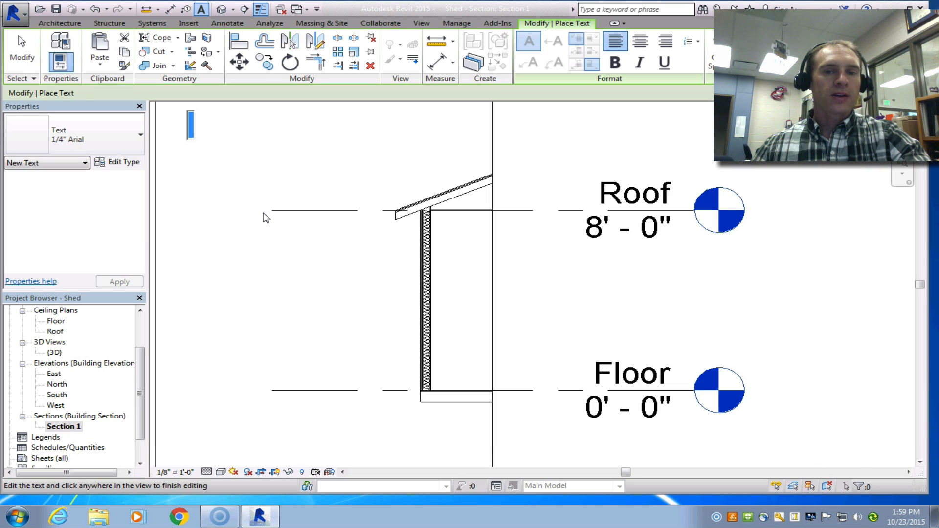
pyautogui.moveTo(433, 208)
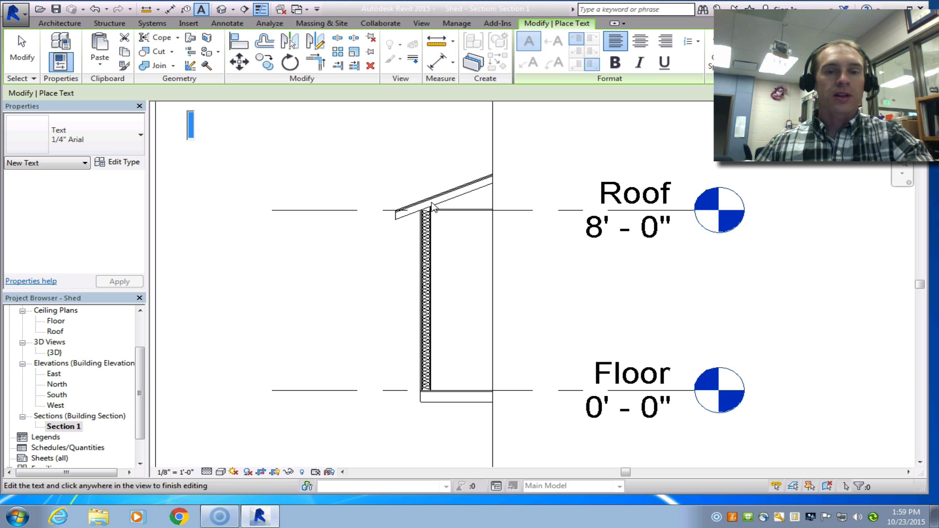
pyautogui.moveTo(449, 198)
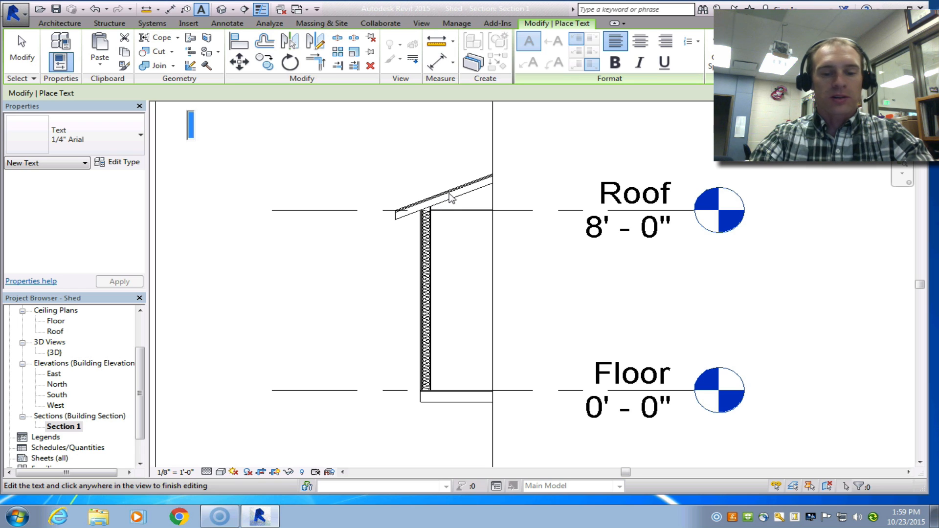
# Write the note 'Asphalt Shingles' above the roof.
pyautogui.write('Asphalt')
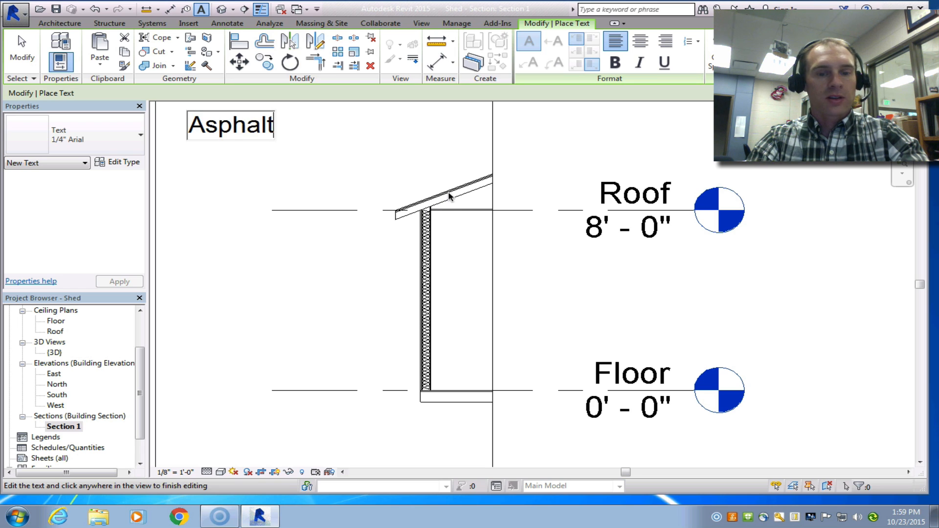
pyautogui.write('Shingles')
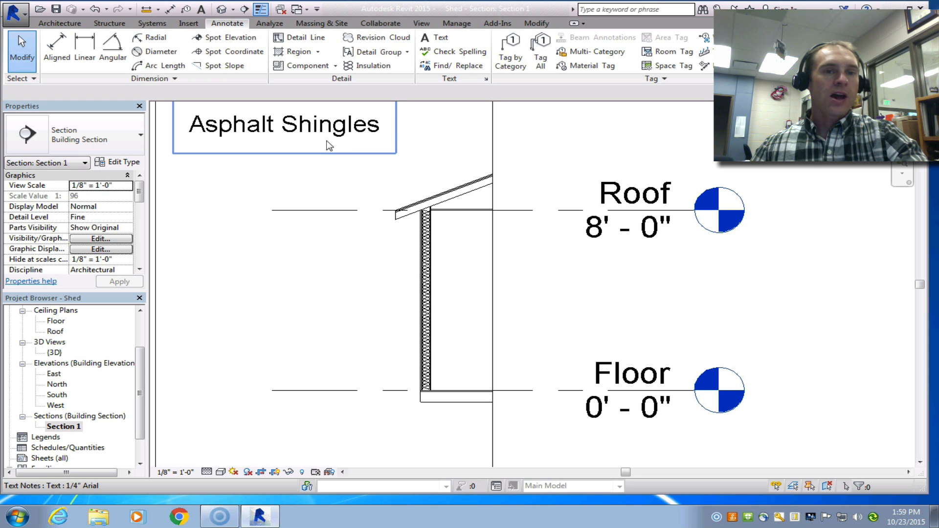
# Add a right-side arc leader to the Asphalt Shingles note pointing to the roof.
pyautogui.click(284, 125)
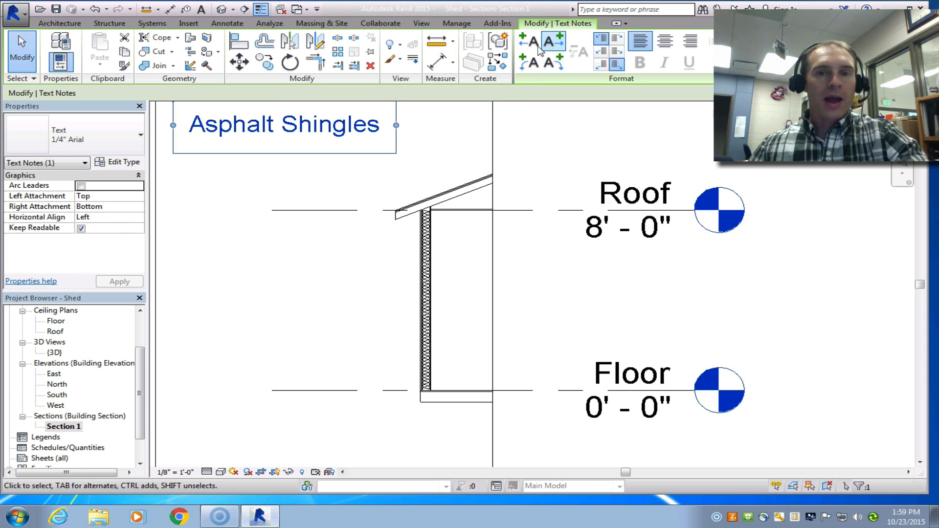
pyautogui.moveTo(552, 64)
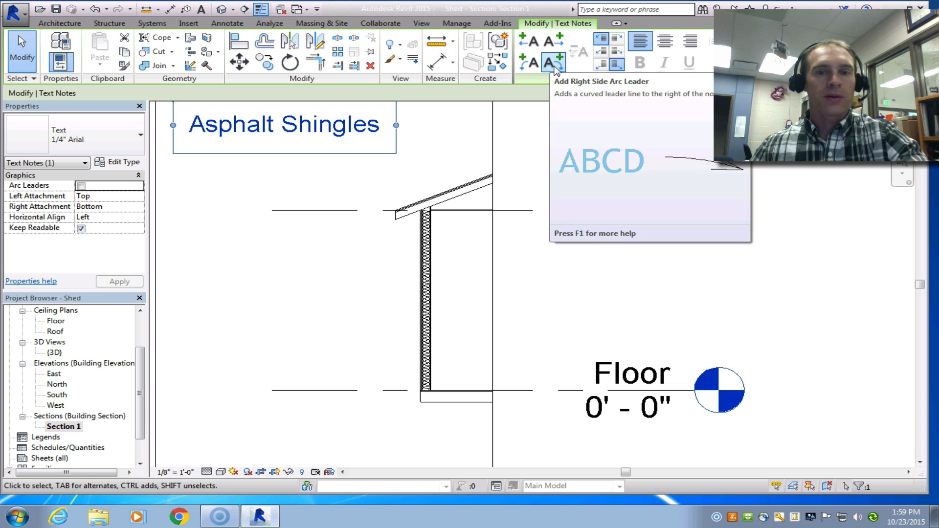
pyautogui.click(552, 60)
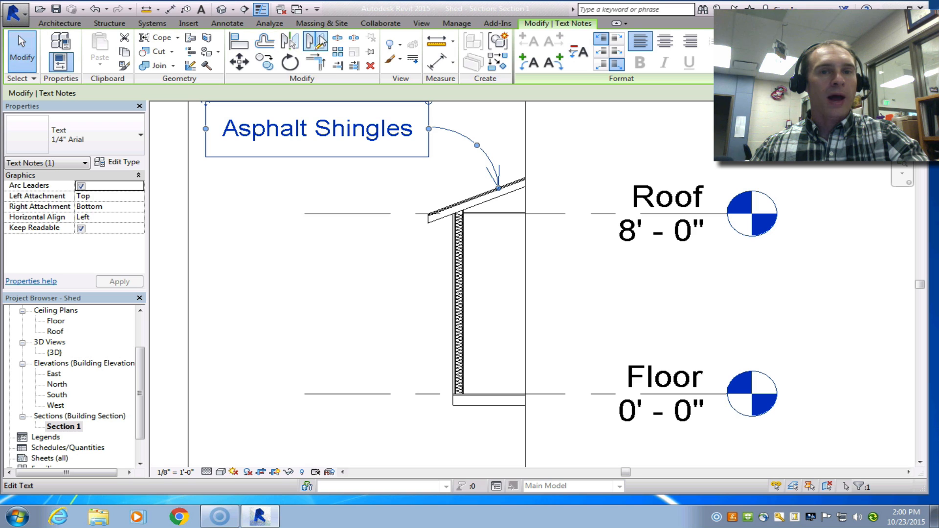
# Start a new text note just below the Asphalt Shingles note.
pyautogui.click(421, 23)
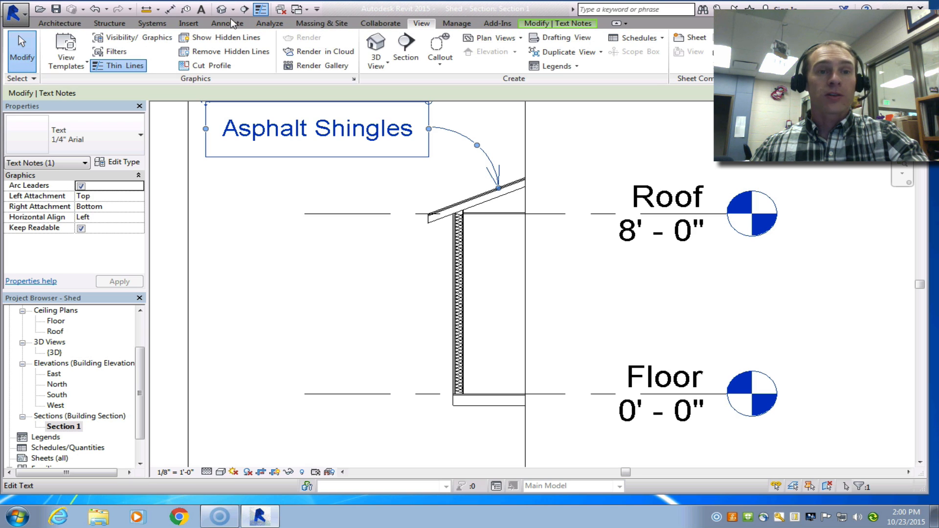
pyautogui.click(226, 23)
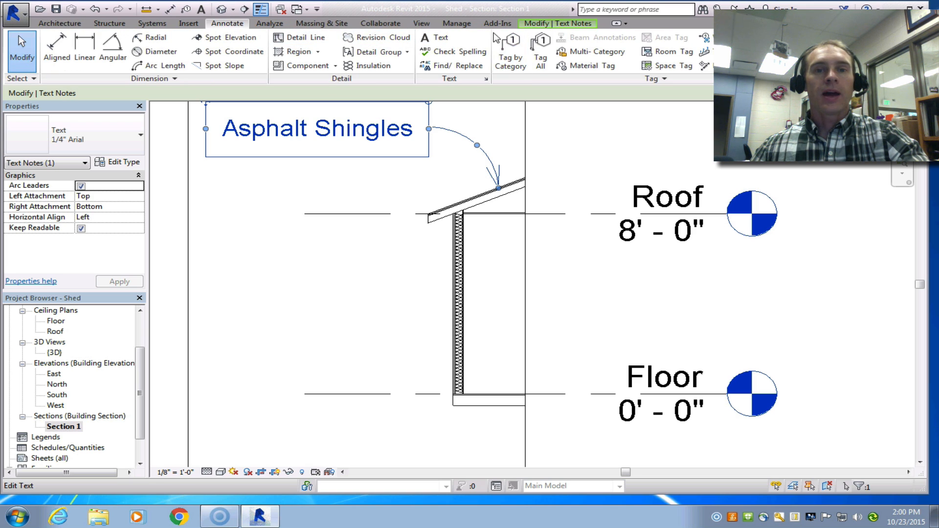
pyautogui.click(424, 37)
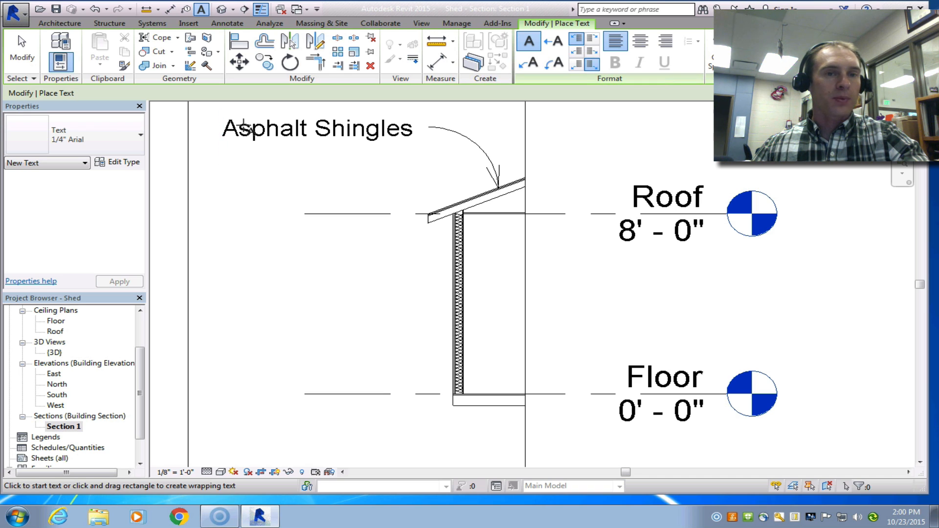
pyautogui.click(223, 170)
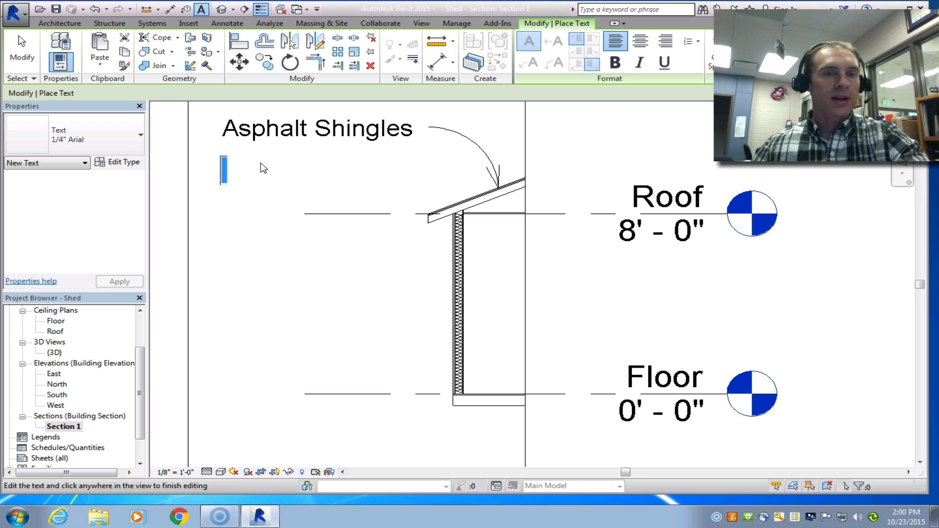
pyautogui.moveTo(501, 199)
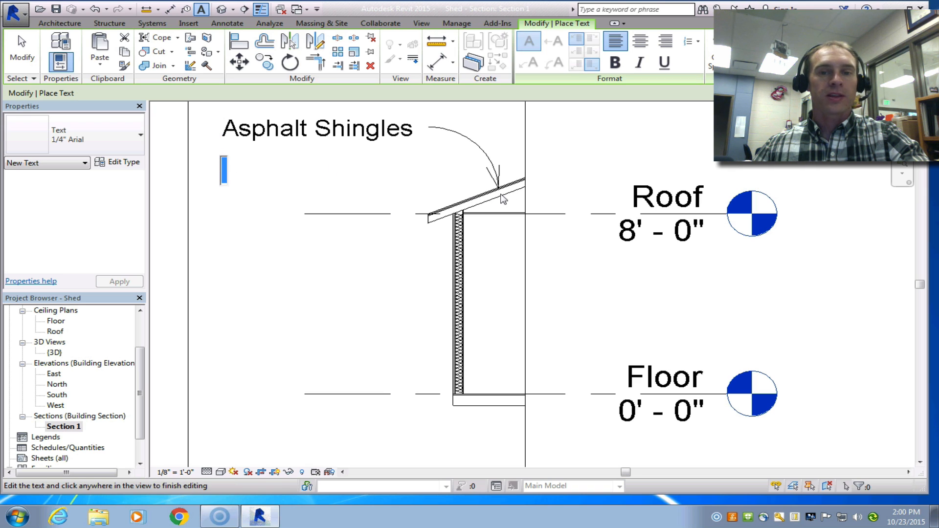
pyautogui.moveTo(406, 195)
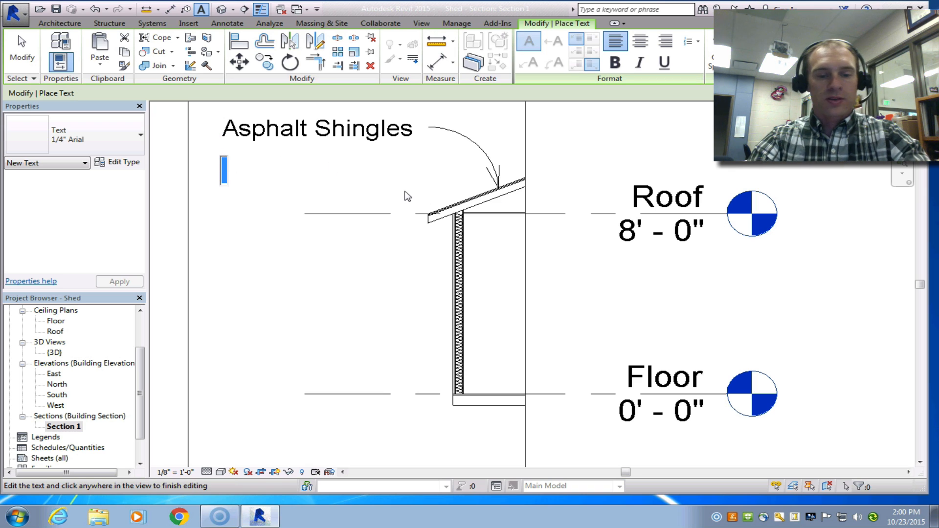
# Write '1/2" Plywood Sheathing' as the second note.
pyautogui.write('1/2"')
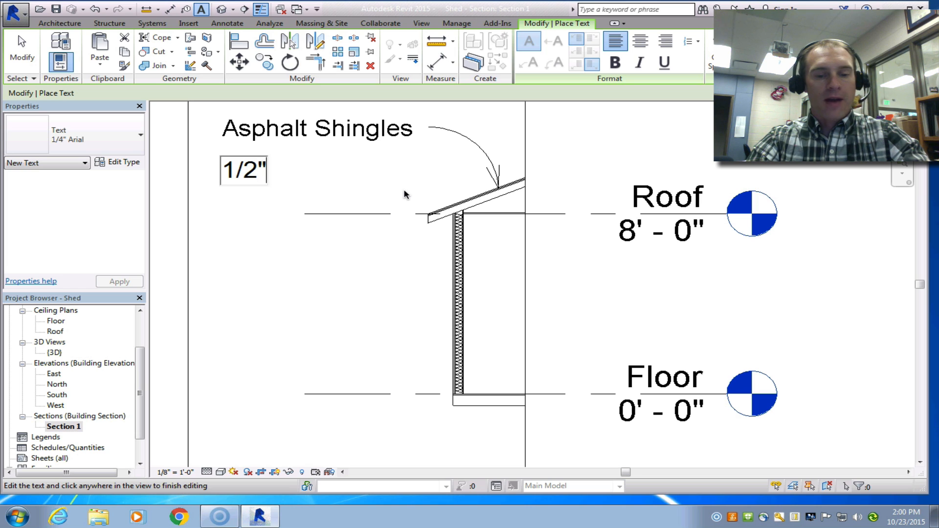
pyautogui.write('Plywoo')
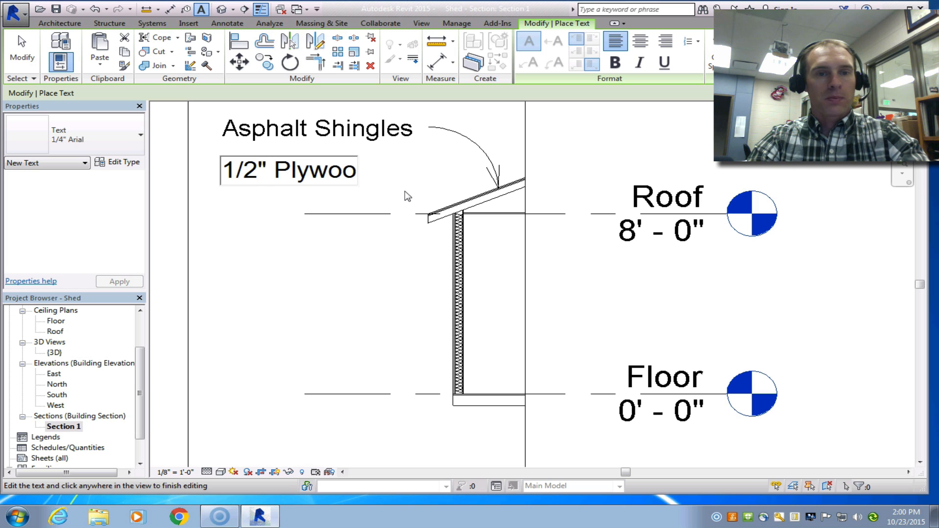
pyautogui.write('d Sheathing')
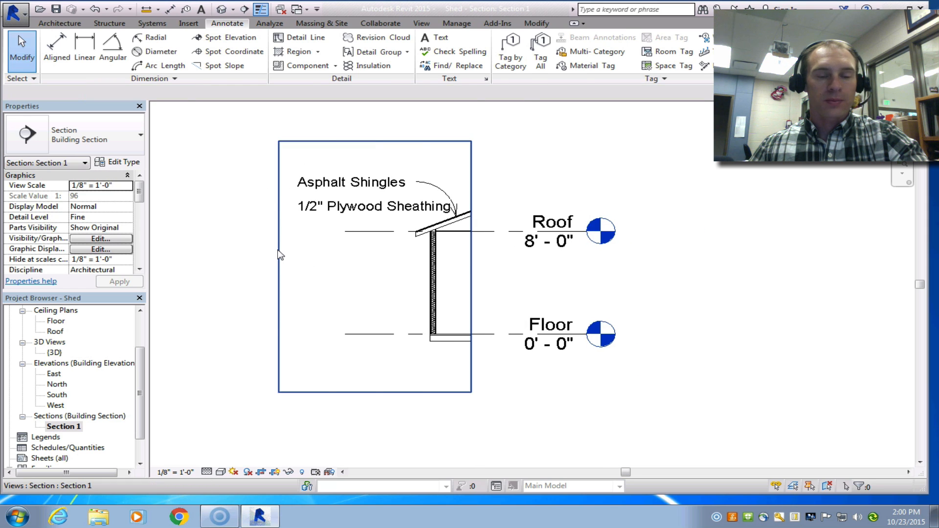
# Select the section crop region and widen it toward the left.
pyautogui.click(279, 266)
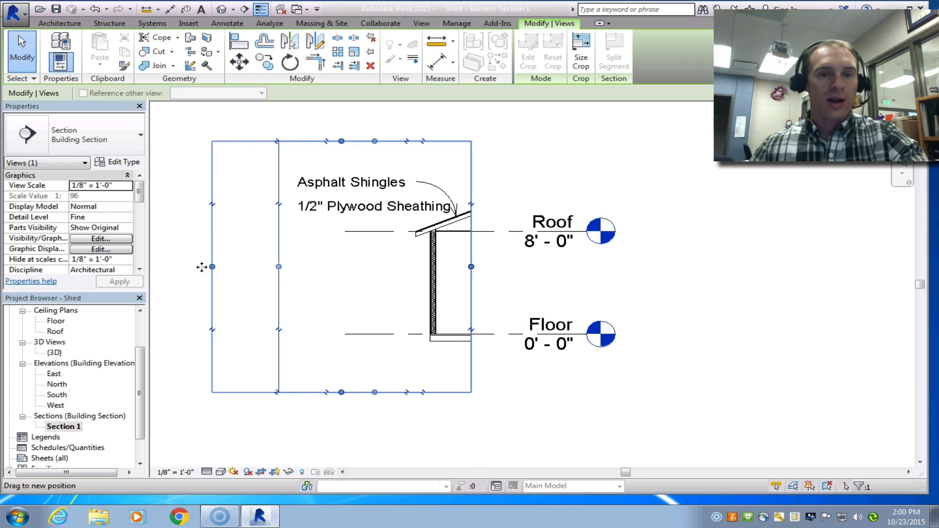
pyautogui.click(351, 183)
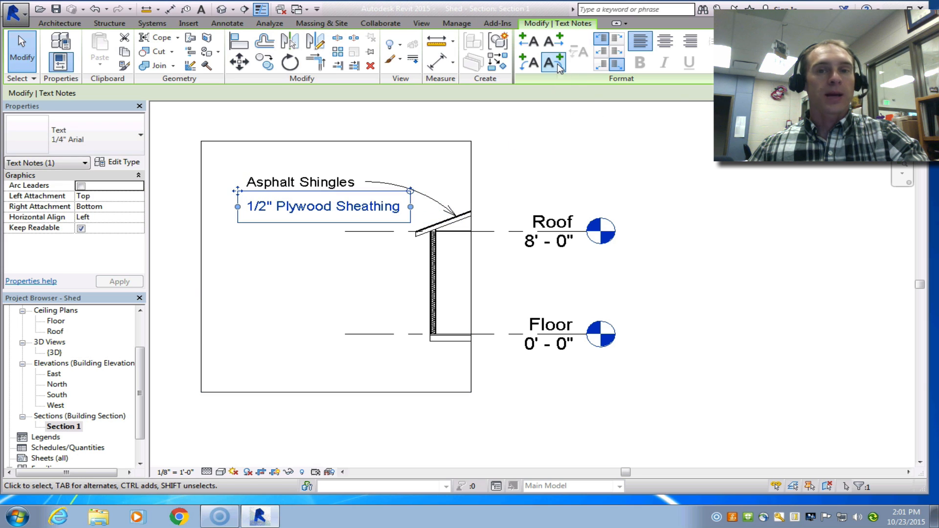
# Select the 1/2" Plywood Sheathing note to give it a right-side arc leader.
pyautogui.click(310, 239)
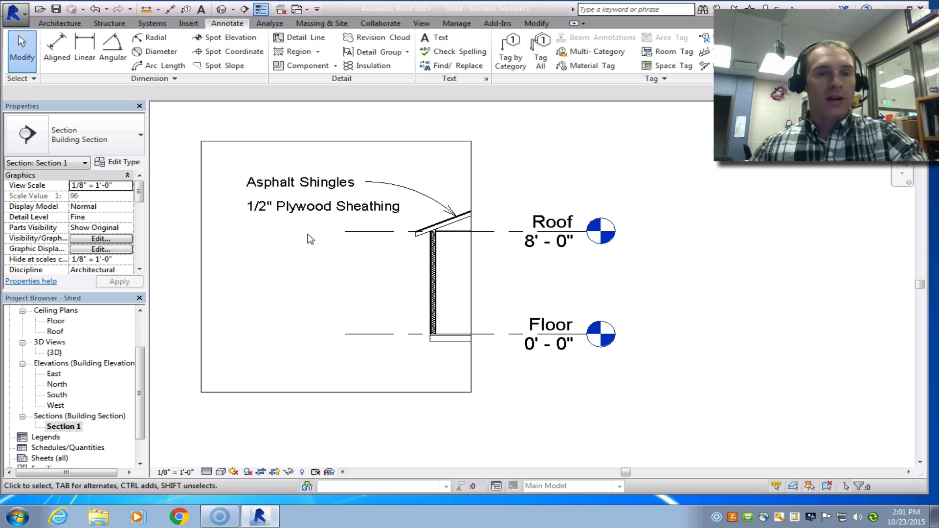
pyautogui.click(323, 207)
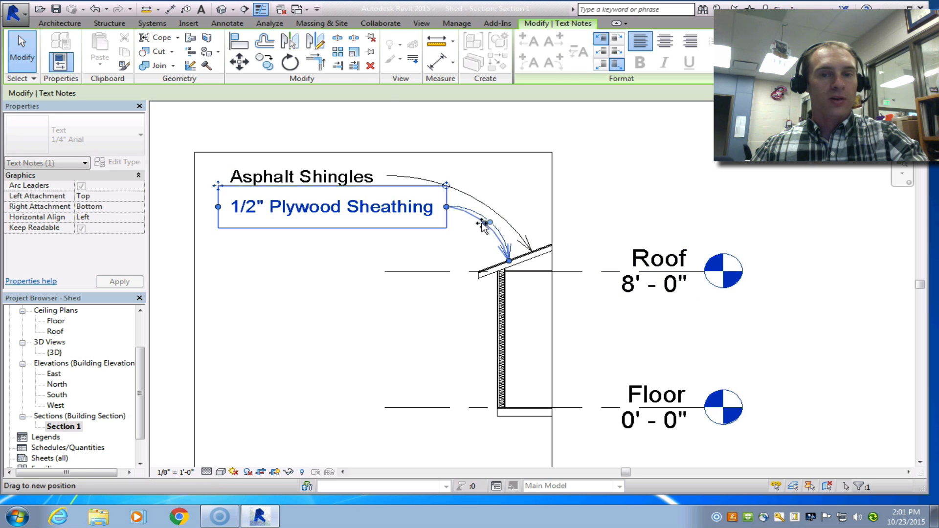
# Drag the arc leader's end onto the roof sheathing and finish placement.
pyautogui.moveTo(485, 223); pyautogui.dragTo(508, 263)
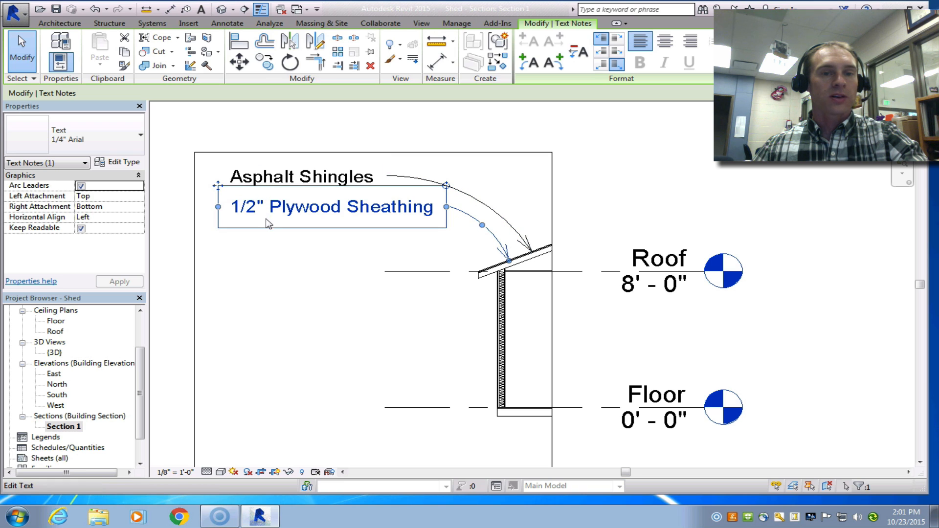
pyautogui.moveTo(316, 196)
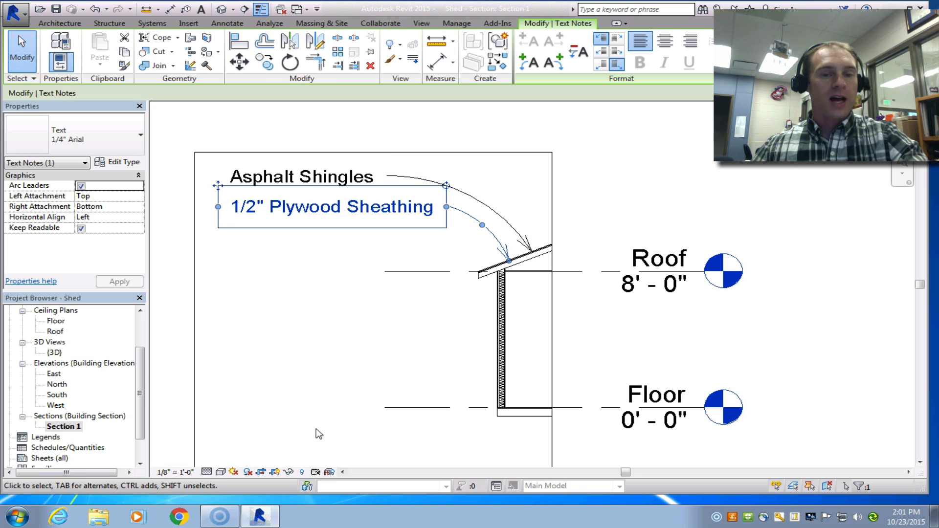
pyautogui.click(521, 413)
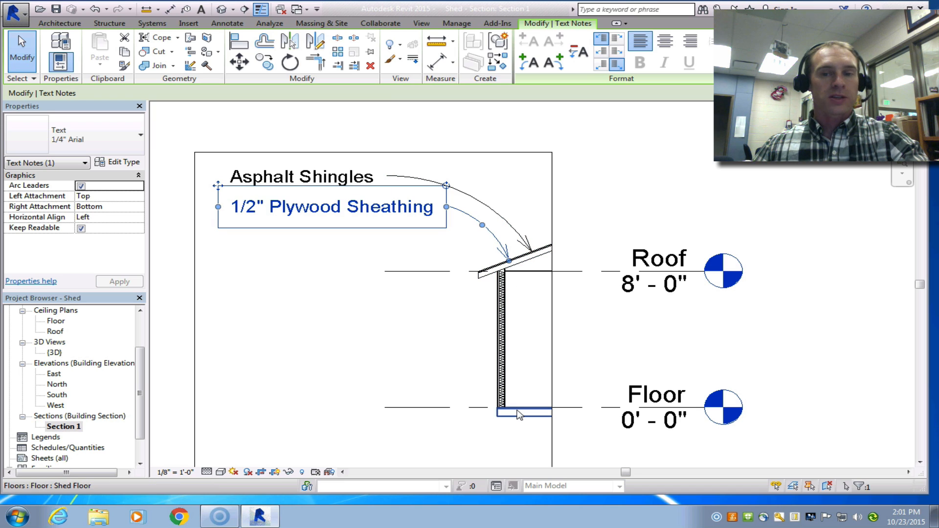